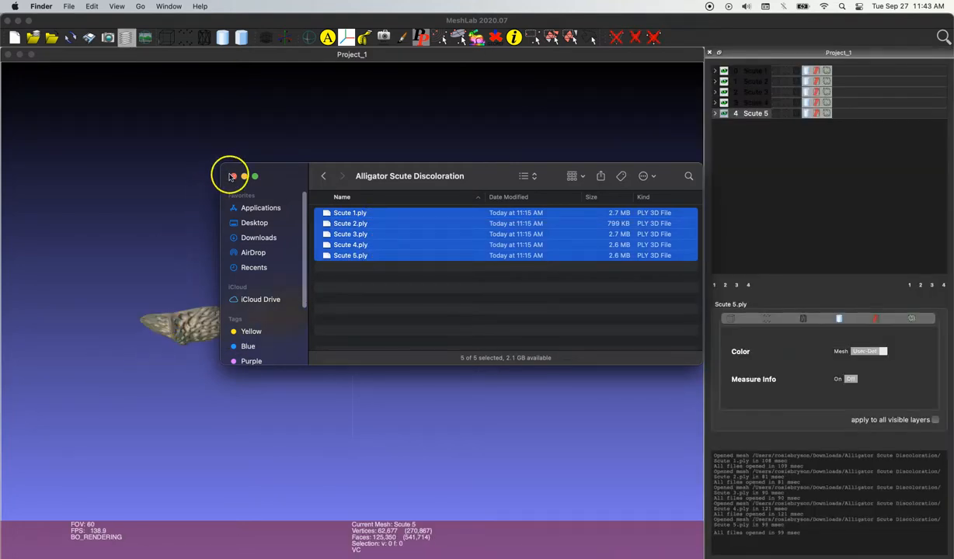
- Close the Finder window and make Scute 5 the current layer
left_click(231, 175)
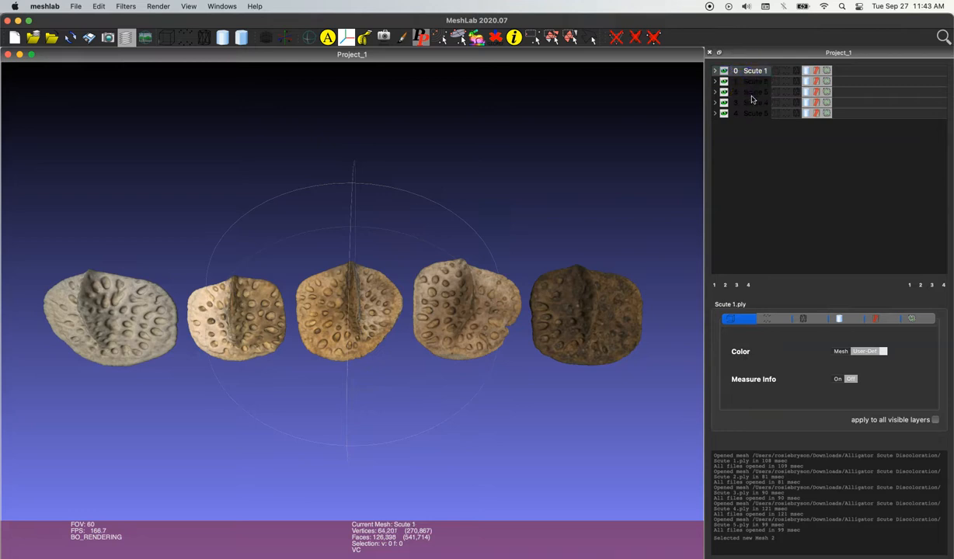
left_click(754, 112)
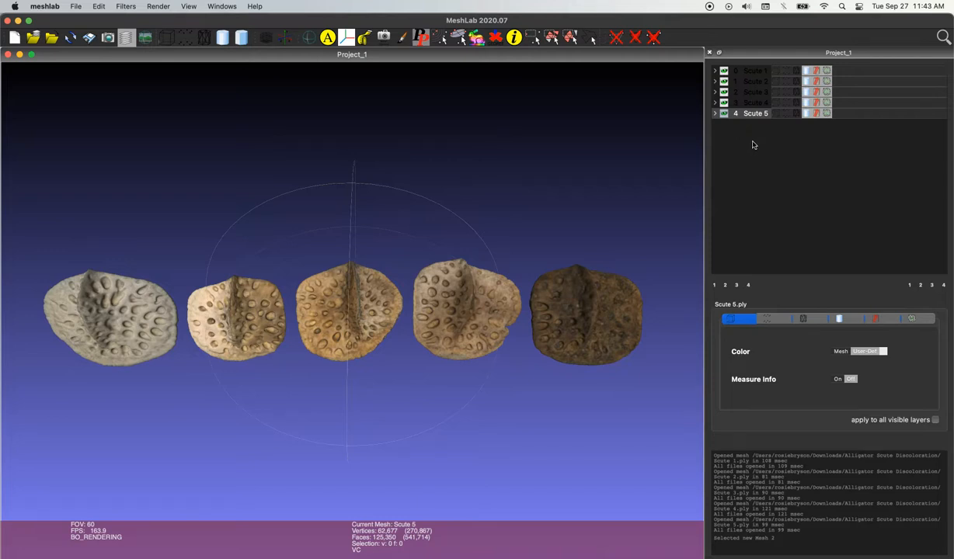
- Show the Filters menu with the Mesh Layer category's Flatten Visible Layers option
left_click(125, 6)
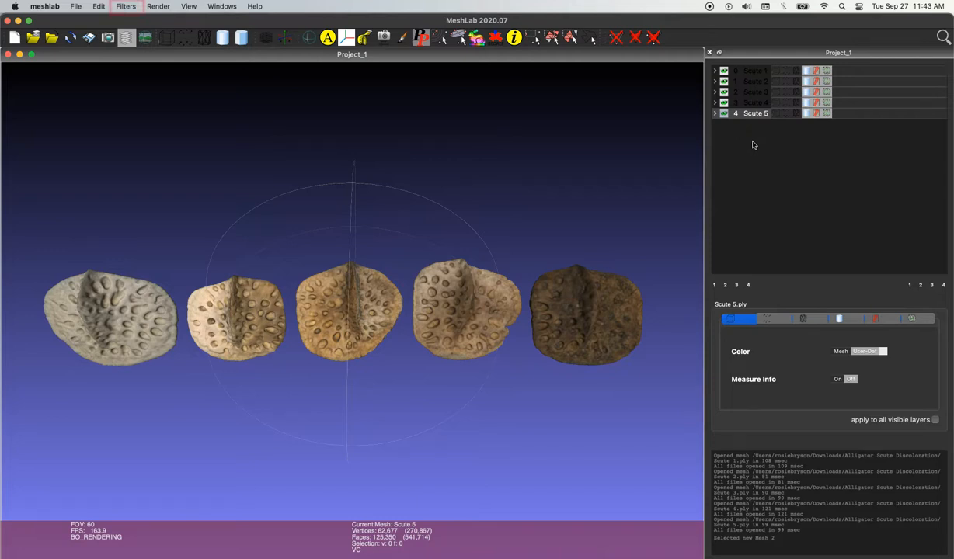
left_click(125, 6)
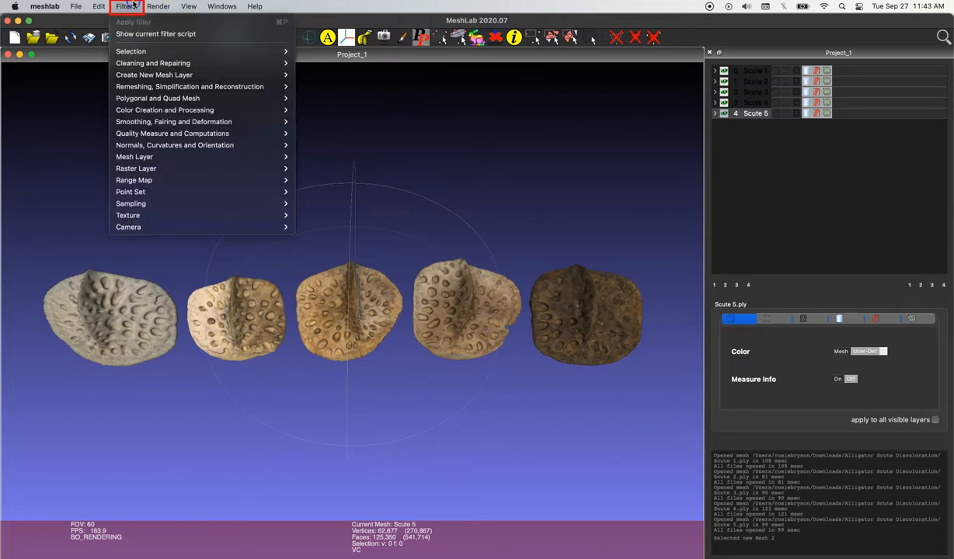
mouse_move(174, 146)
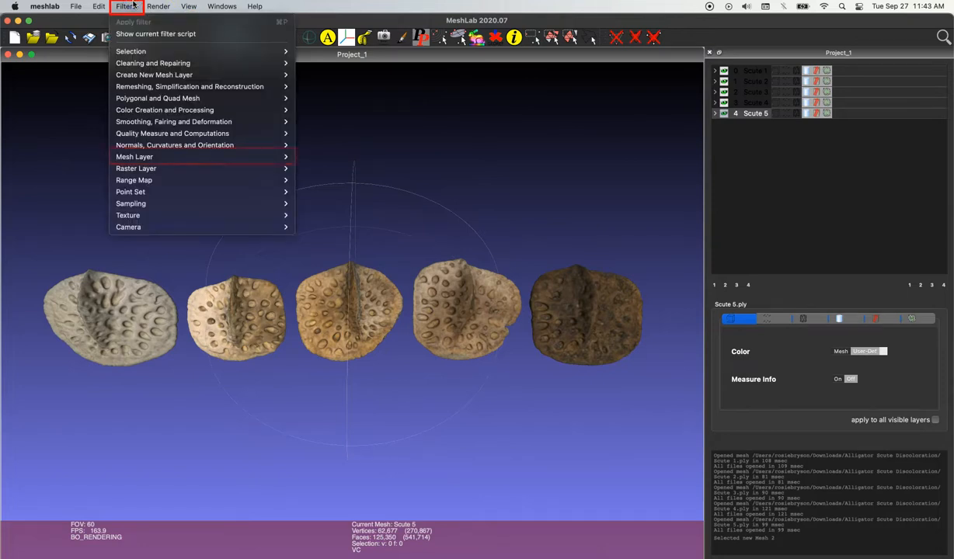
mouse_move(133, 155)
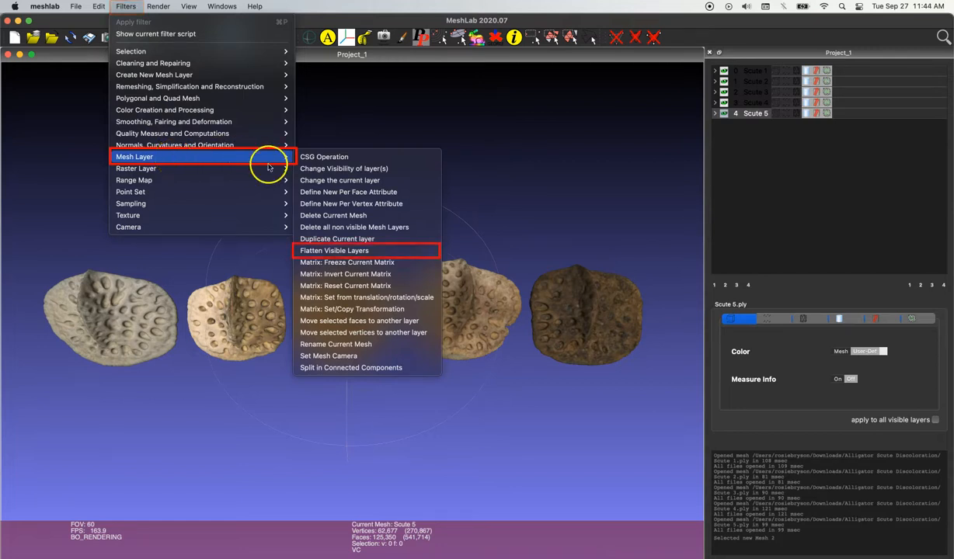
mouse_move(407, 250)
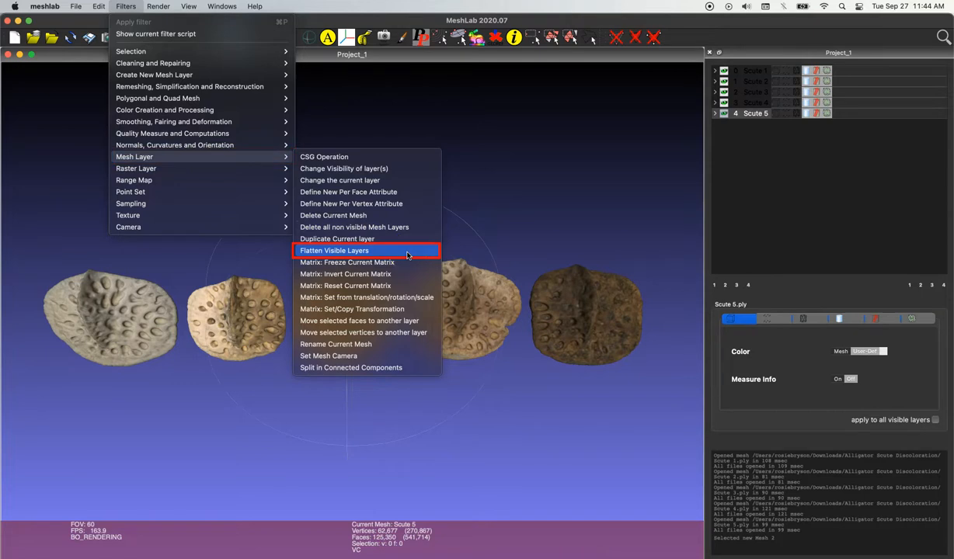
- Apply Flatten Visible Layers with merge visible, delete layers and merge duplicate vertices kept on
left_click(334, 250)
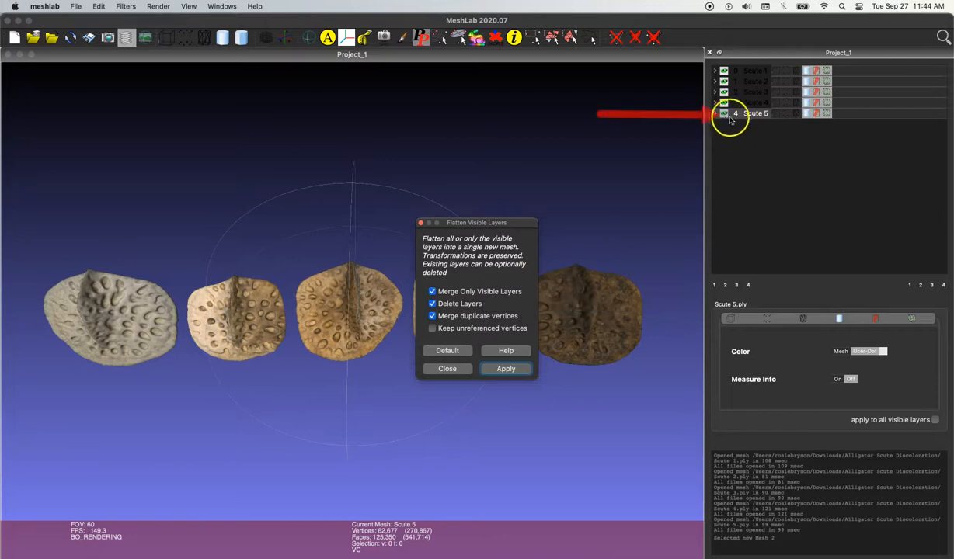
left_click(724, 113)
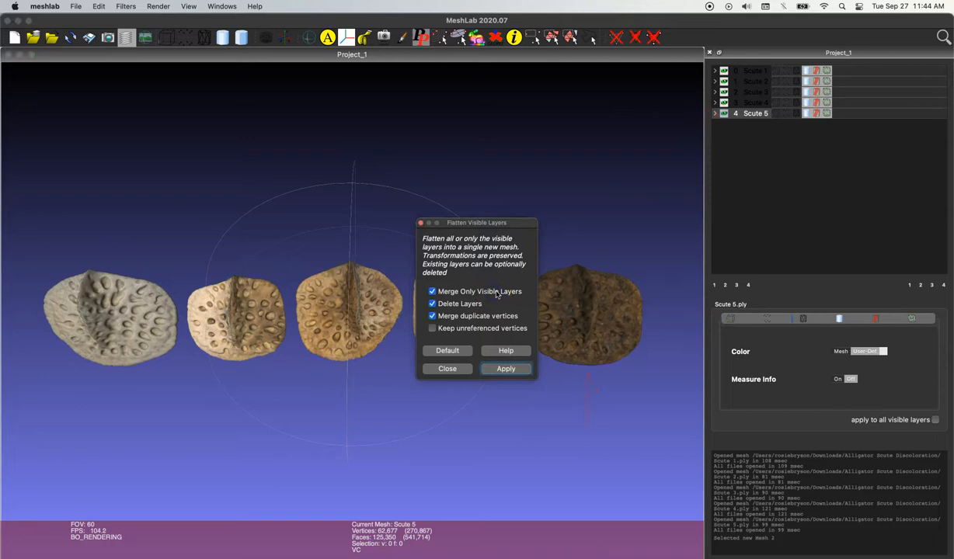
mouse_move(475, 303)
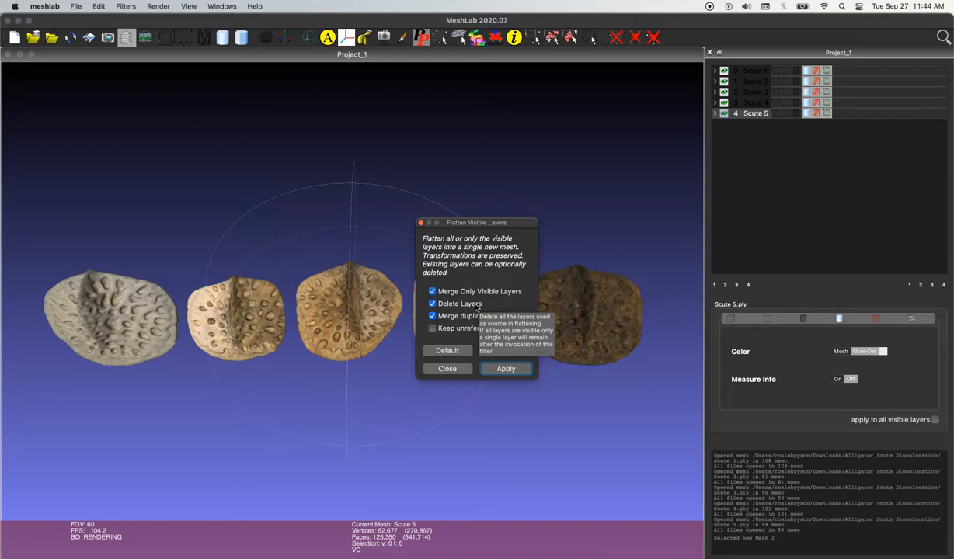
mouse_move(542, 290)
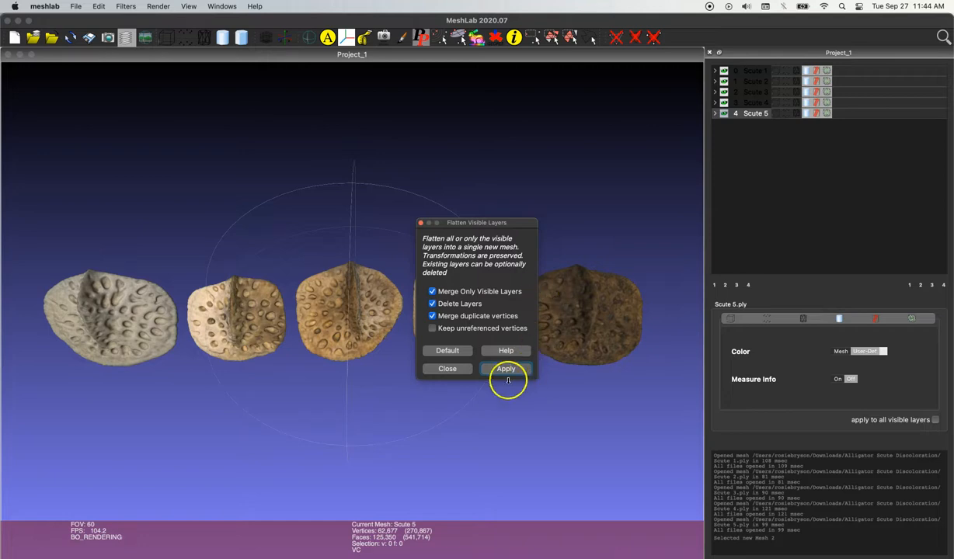
left_click(505, 368)
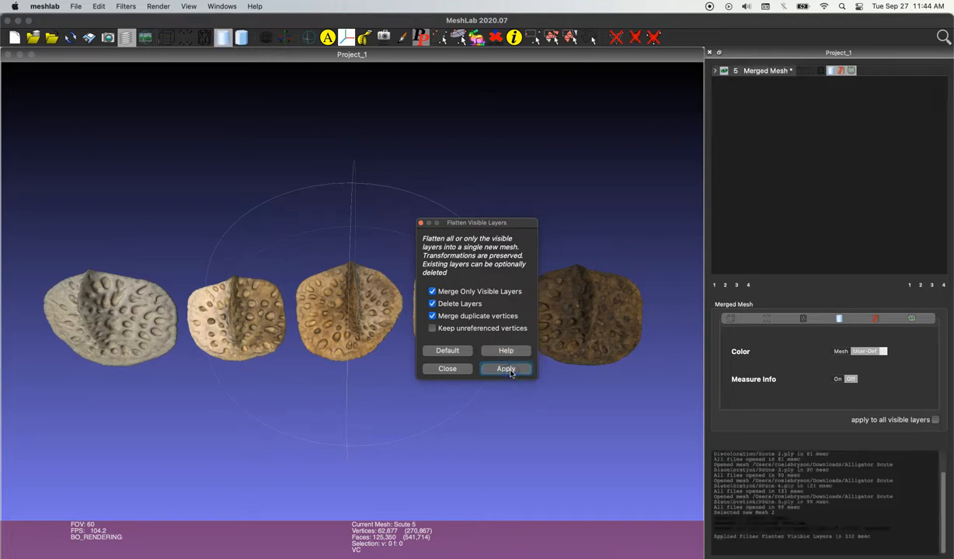
left_click(505, 368)
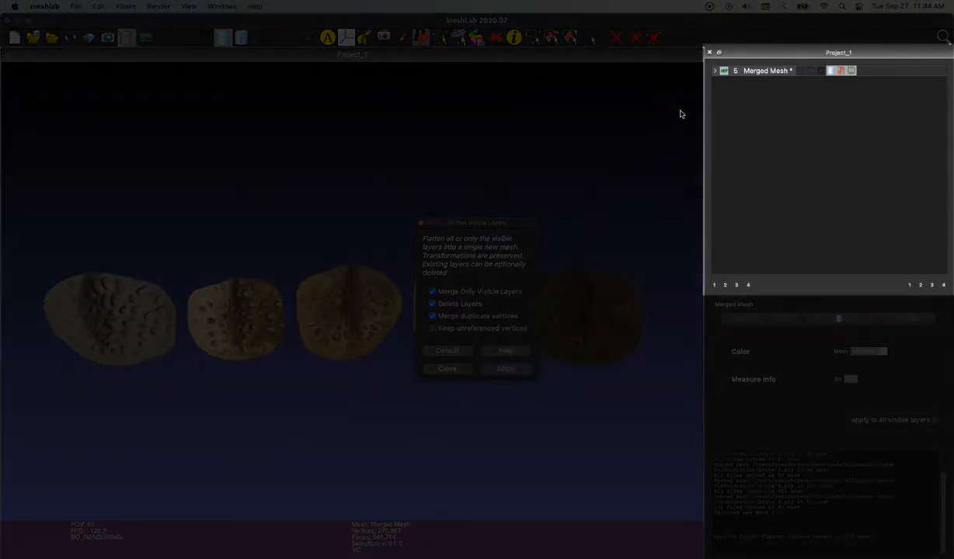
- Dismiss the flatten dialog and orbit the Merged Mesh layer to inspect it, returning to front
left_click(507, 368)
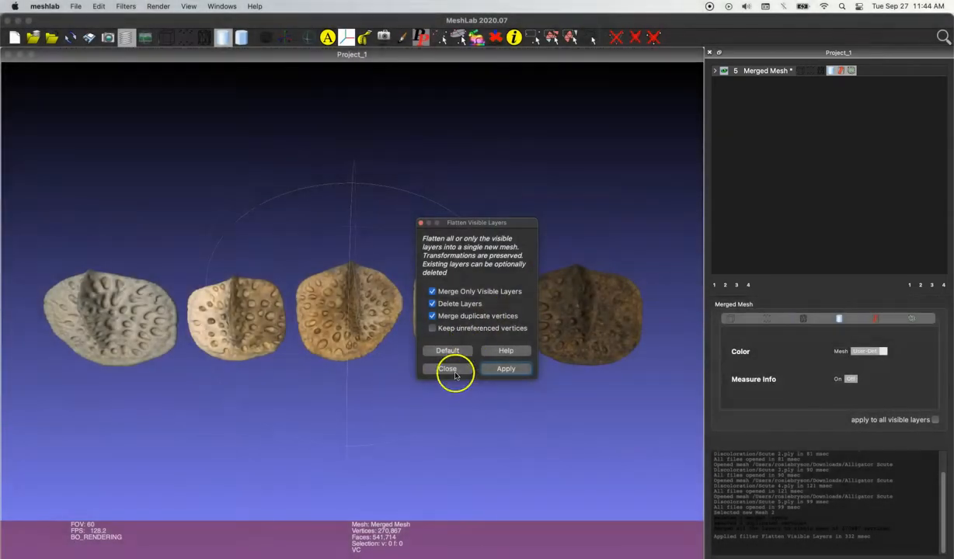
left_click(448, 369)
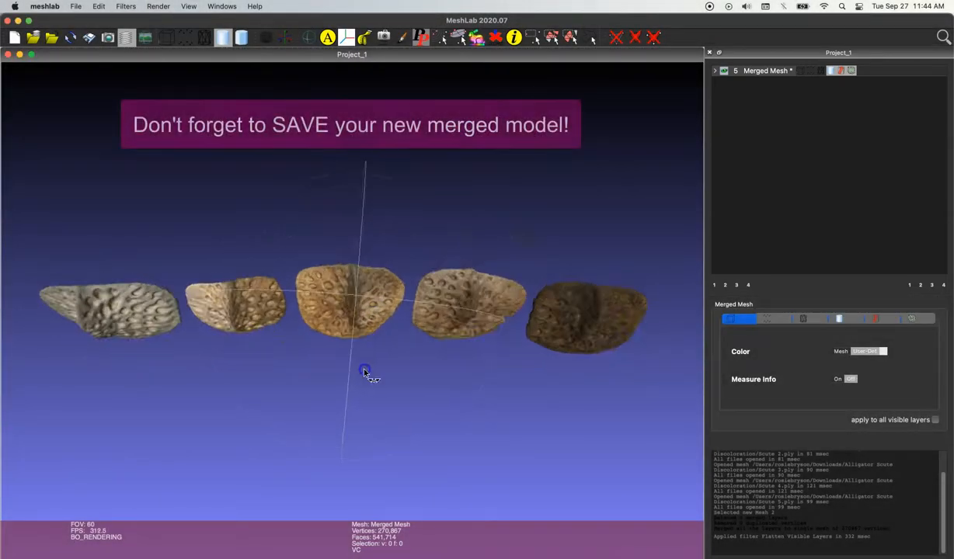
left_click_drag(365, 369, 357, 211)
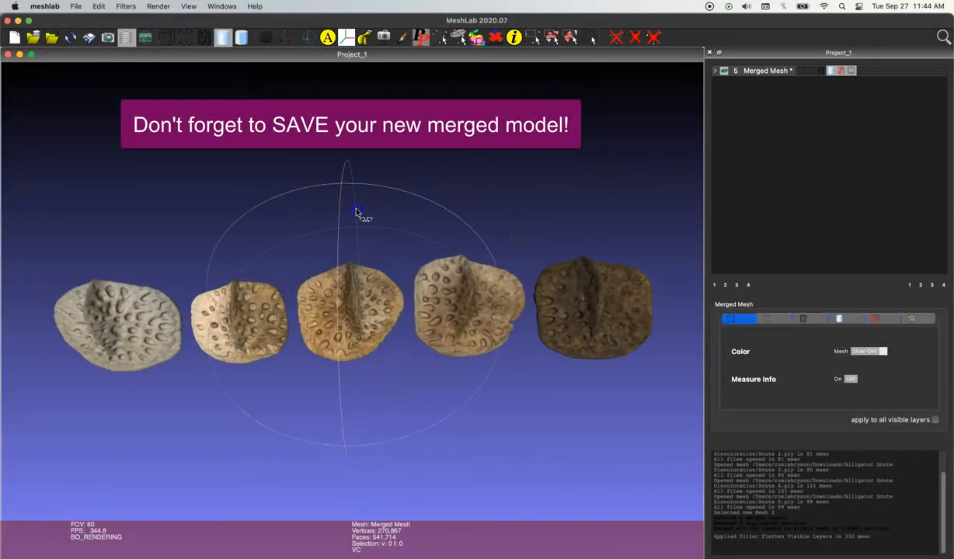
left_click_drag(356, 214, 267, 317)
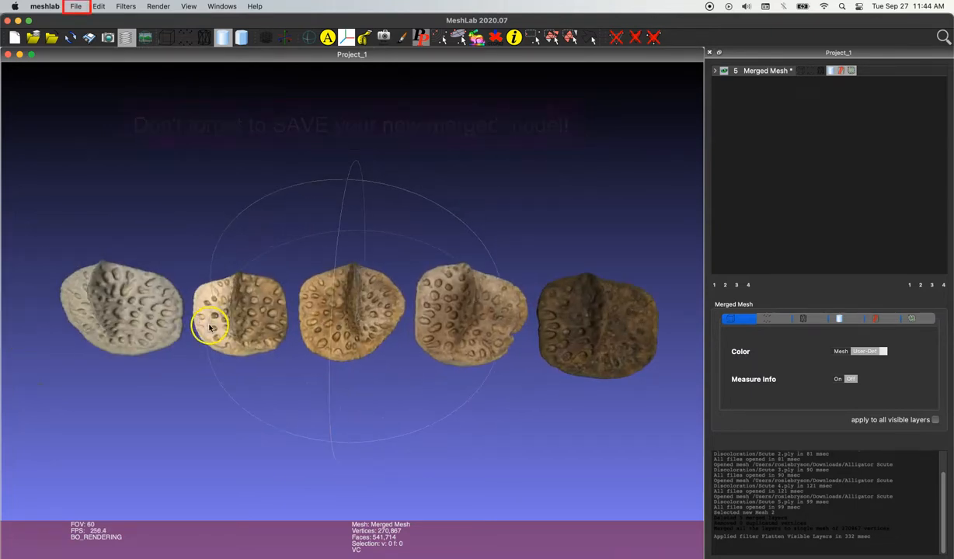
- Start Export Mesh As and name the file 'Alligator Scute Model (Merged)'
left_click(76, 6)
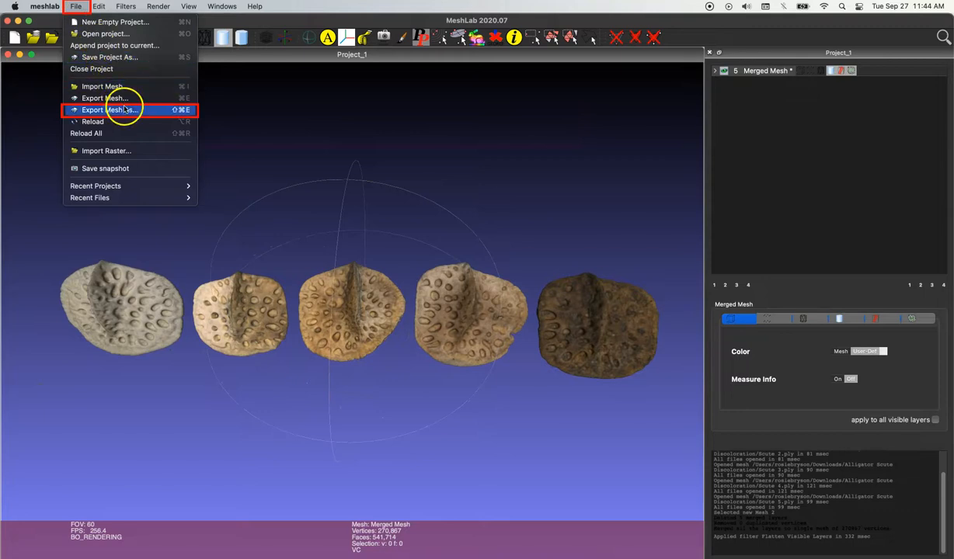
left_click(108, 109)
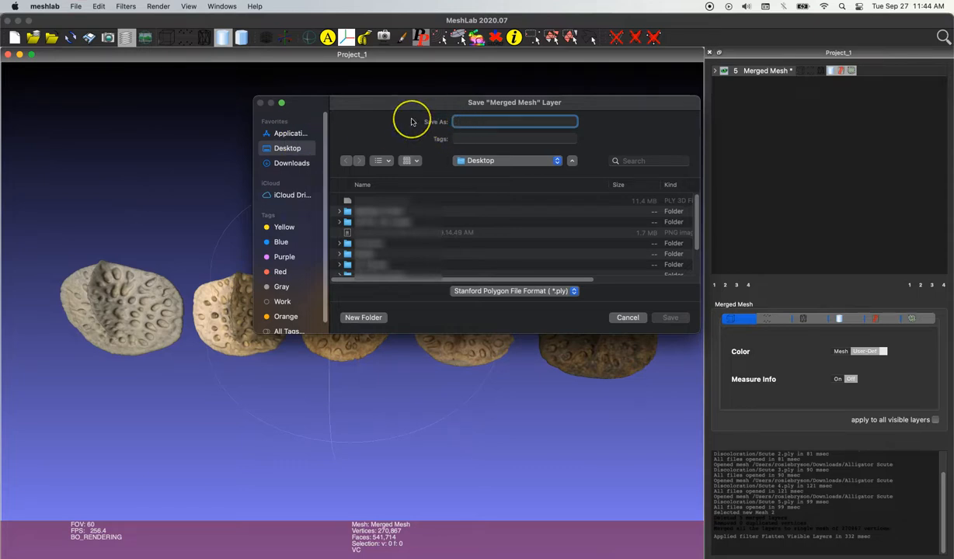
type("Alli")
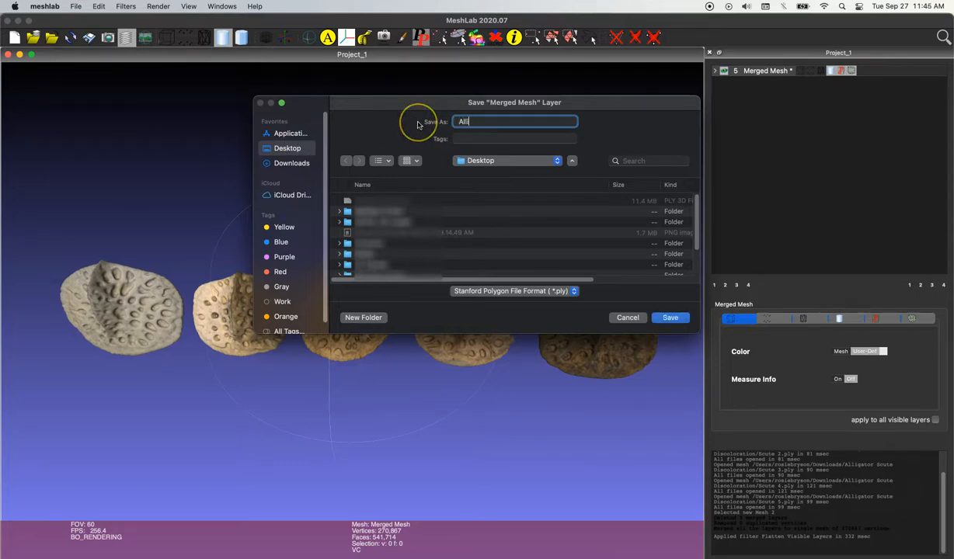
type("Alligator Scute Model (Merged")
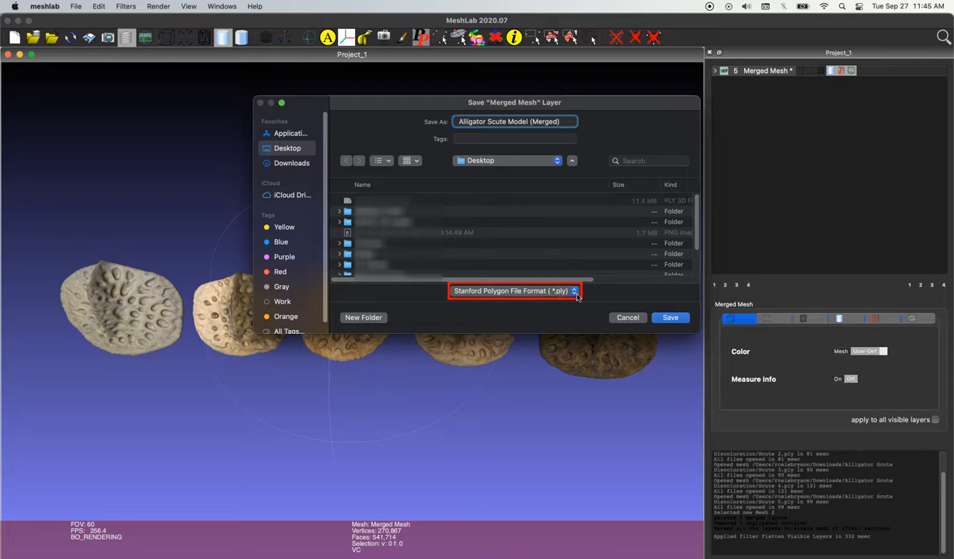
- Save it to the Desktop as Stanford PLY and accept the saving options with colour
left_click(512, 290)
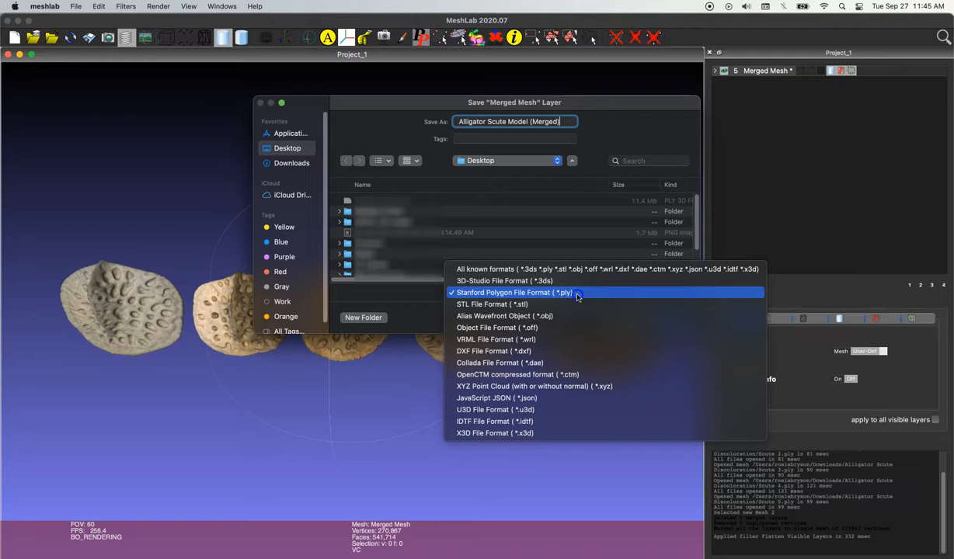
left_click(513, 292)
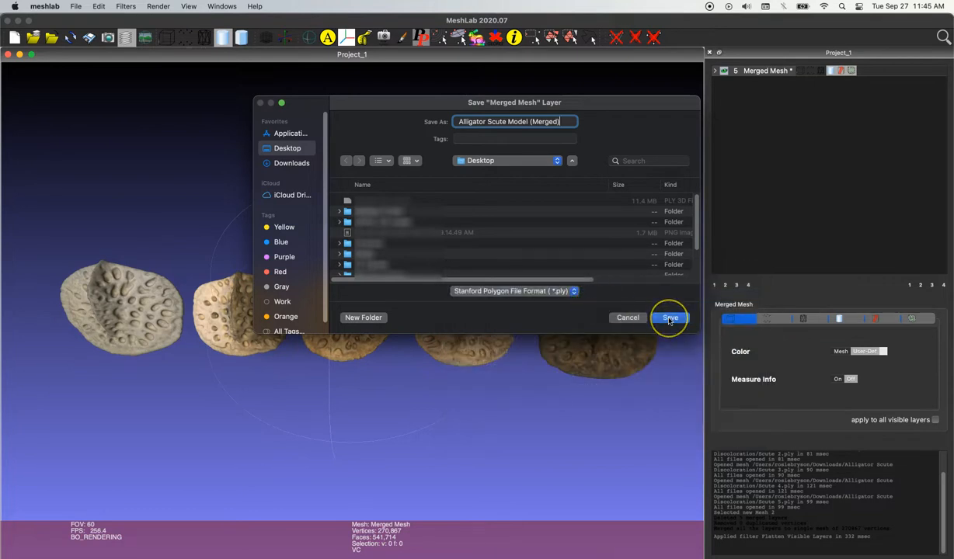
left_click(668, 317)
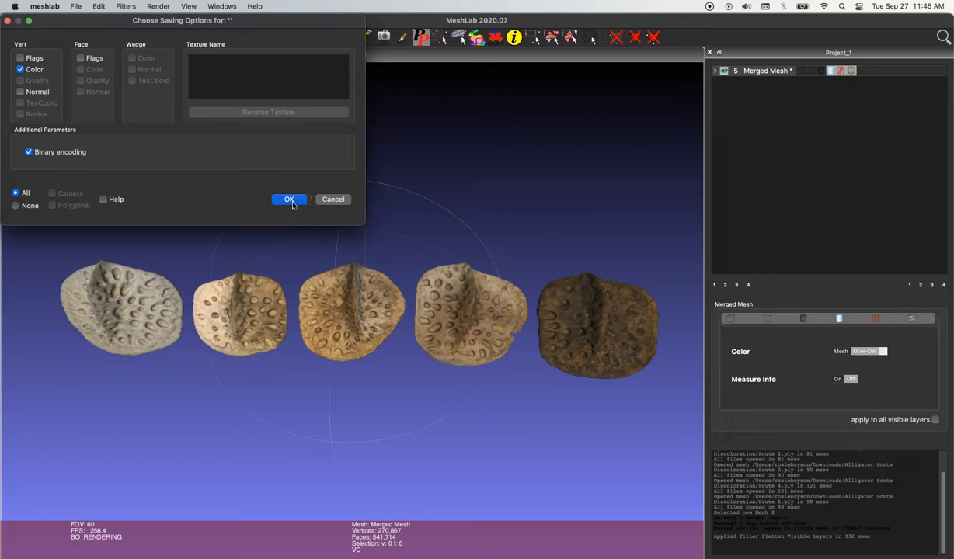
left_click(289, 198)
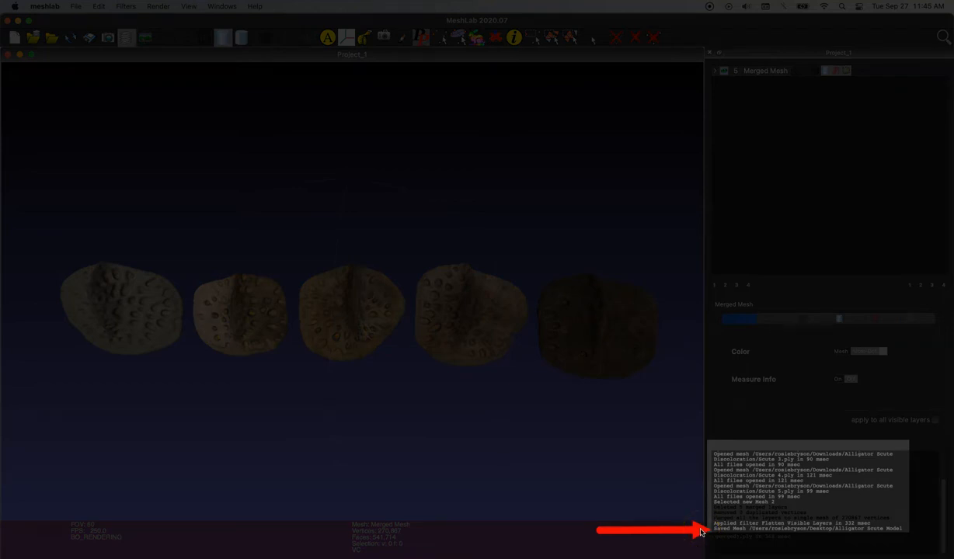
left_click(35, 7)
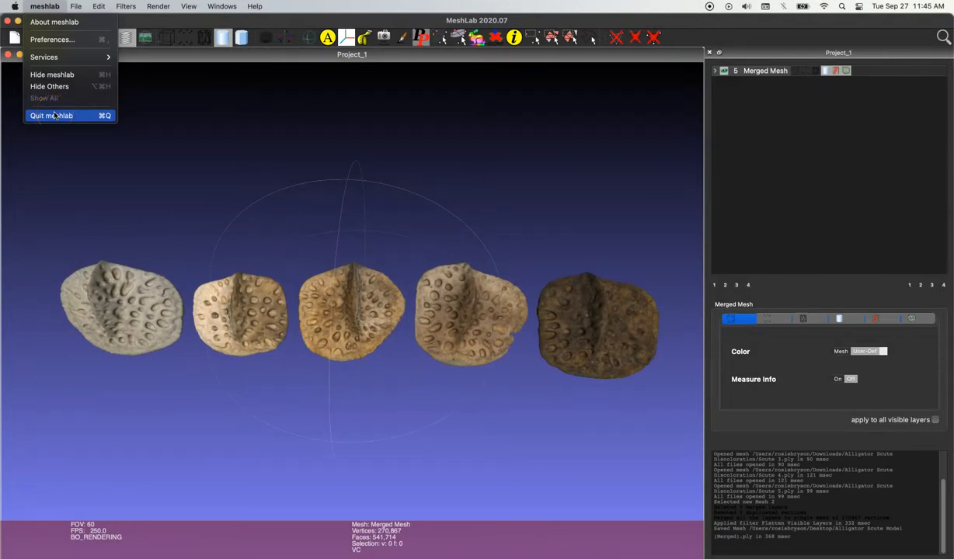
- Quit MeshLab and reopen Alligator Scute Model (Merged).ply from the Desktop
left_click(51, 114)
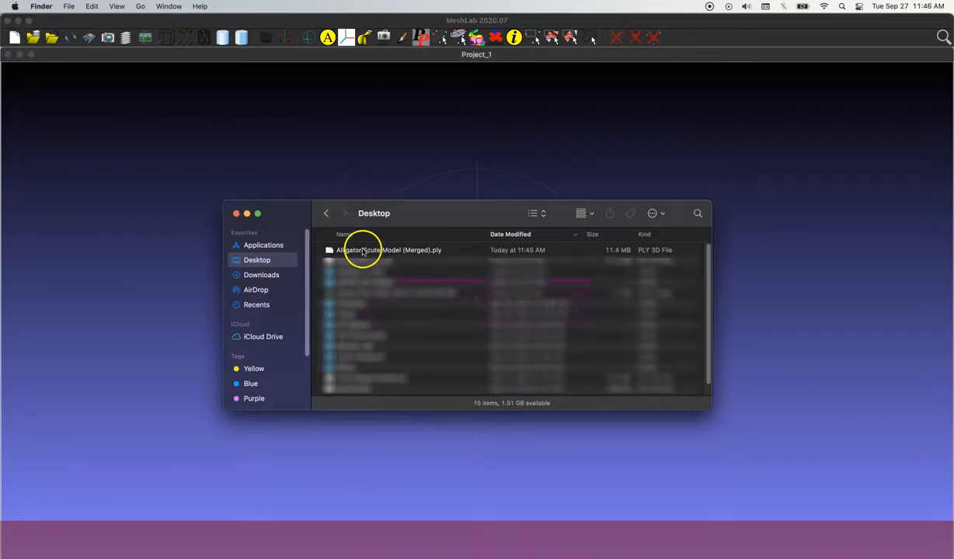
mouse_move(153, 317)
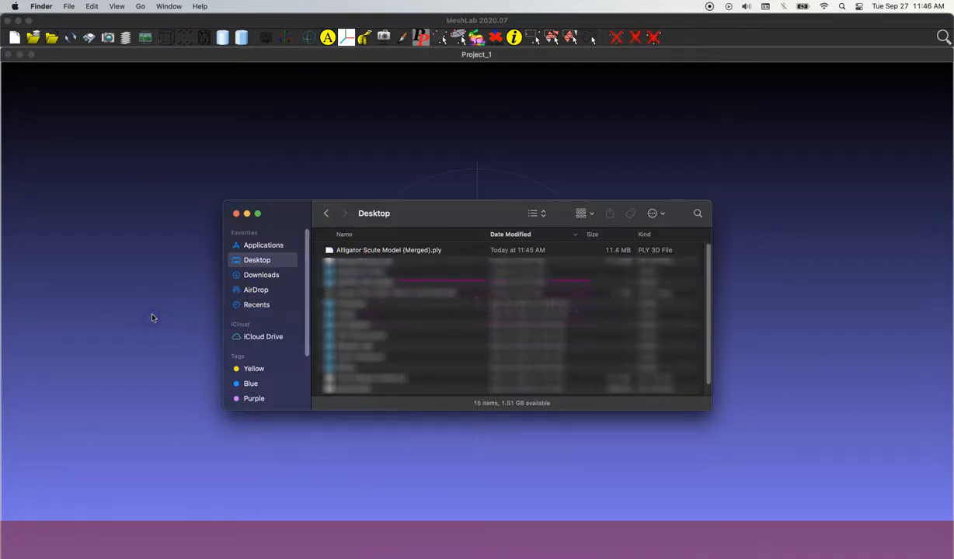
double_click(389, 248)
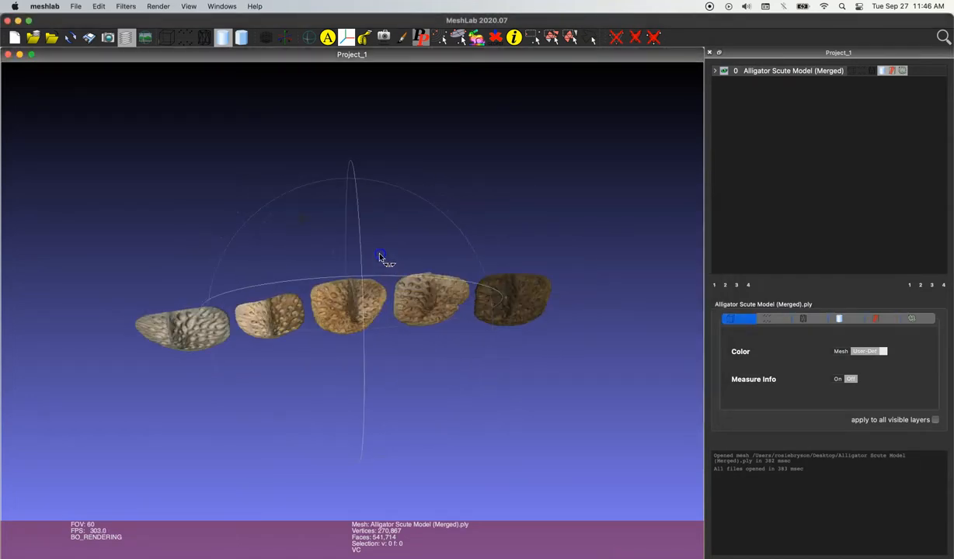
left_click_drag(380, 256, 248, 302)
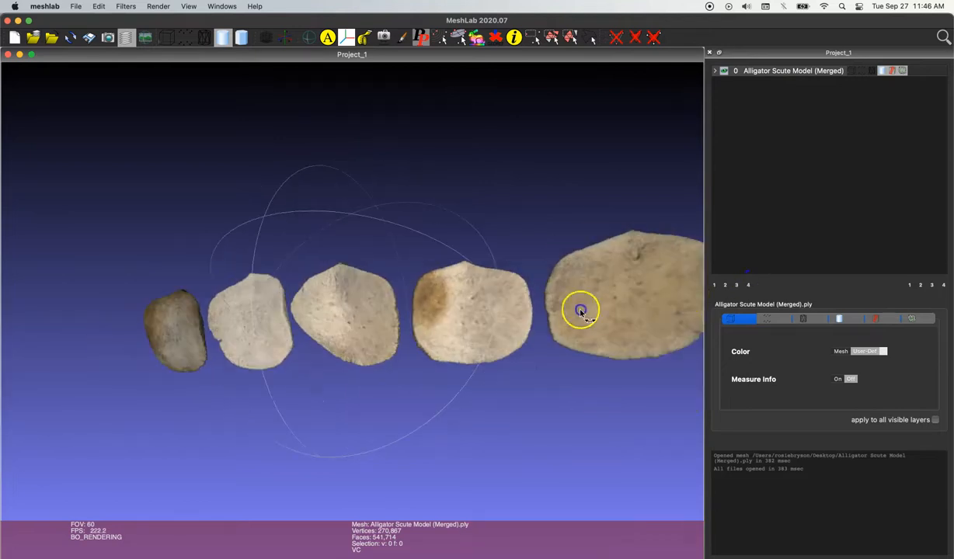
left_click_drag(581, 309, 296, 314)
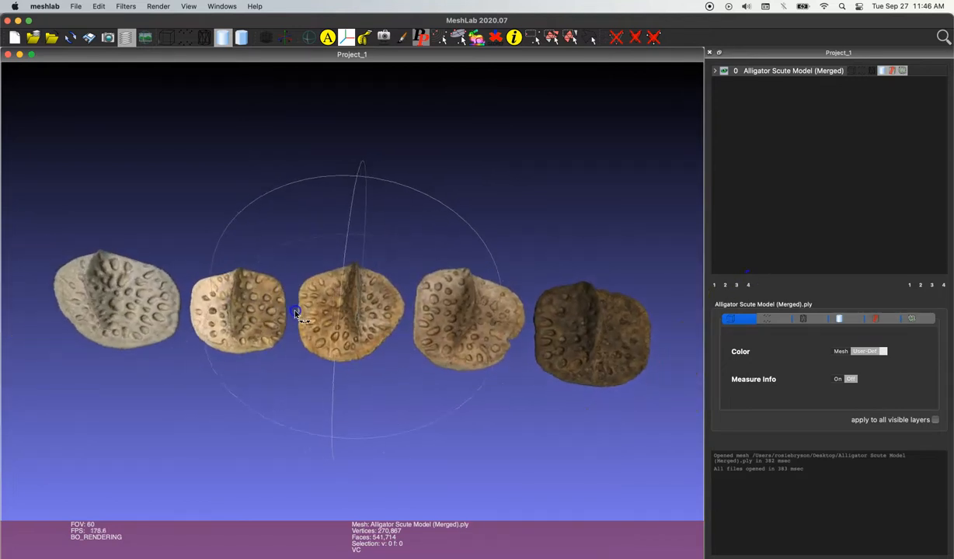